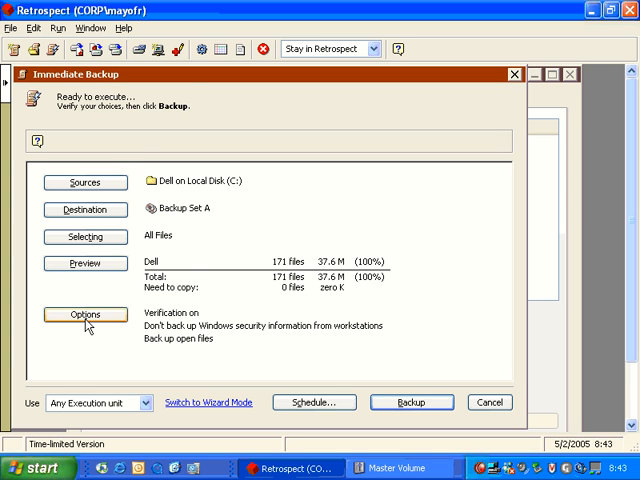
- Set the immediate backup to Backup Set A as a recycle backup instead of normal
left_click(84, 312)
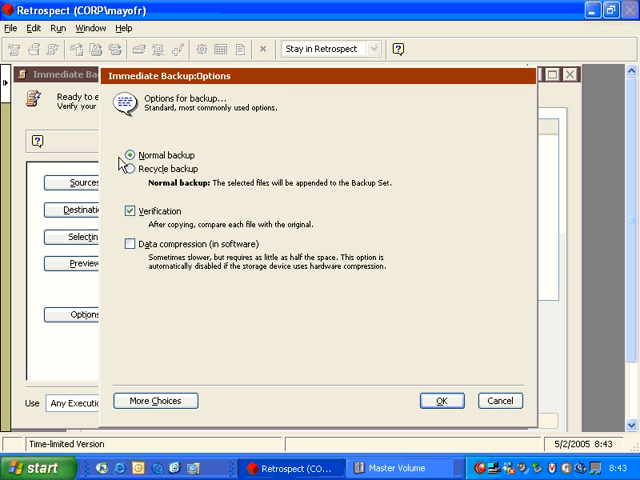
mouse_move(298, 236)
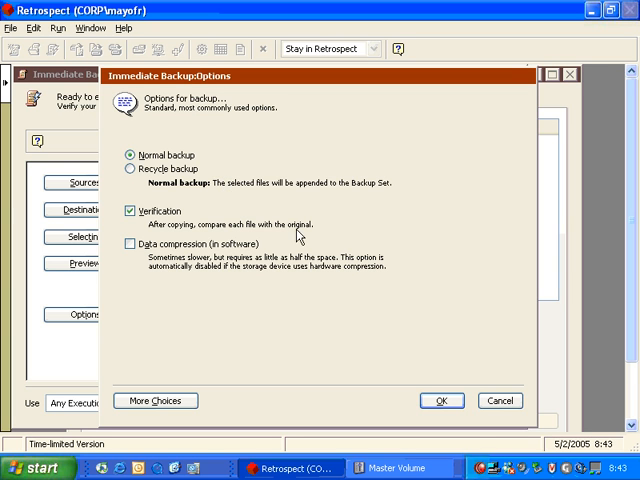
left_click(440, 400)
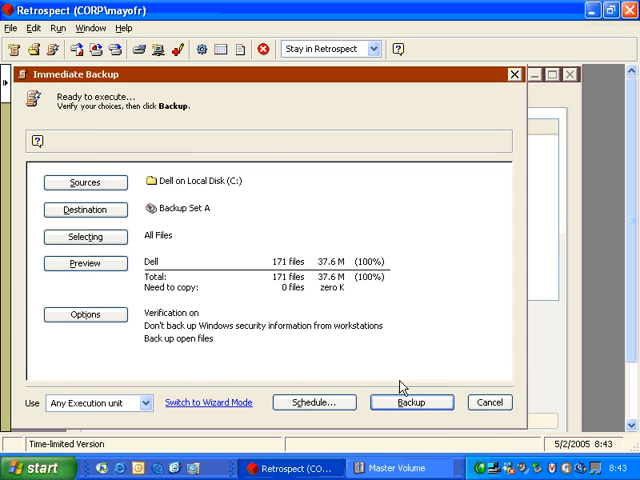
mouse_move(178, 298)
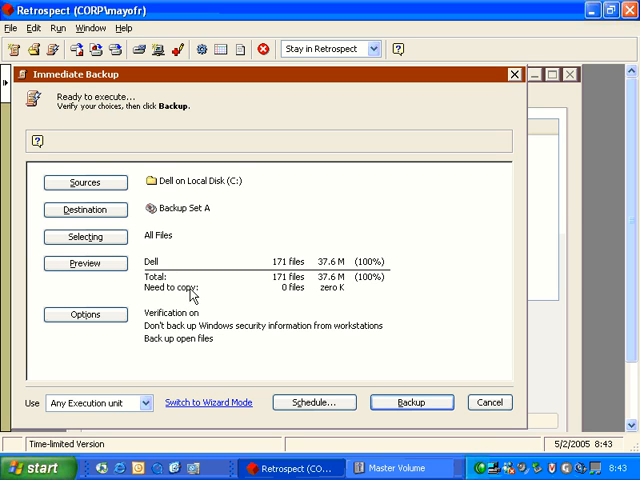
mouse_move(324, 290)
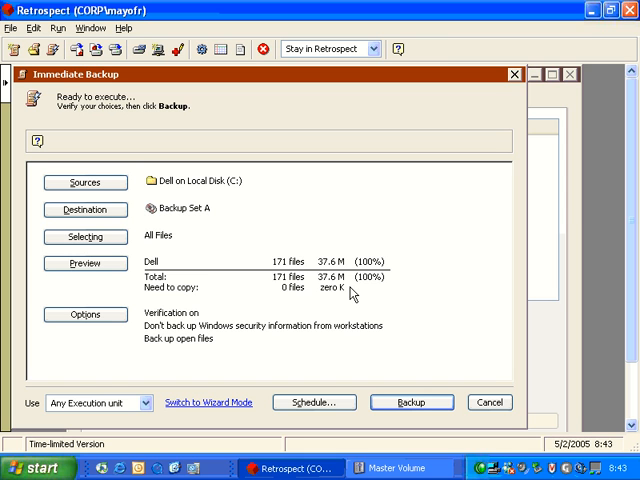
mouse_move(136, 312)
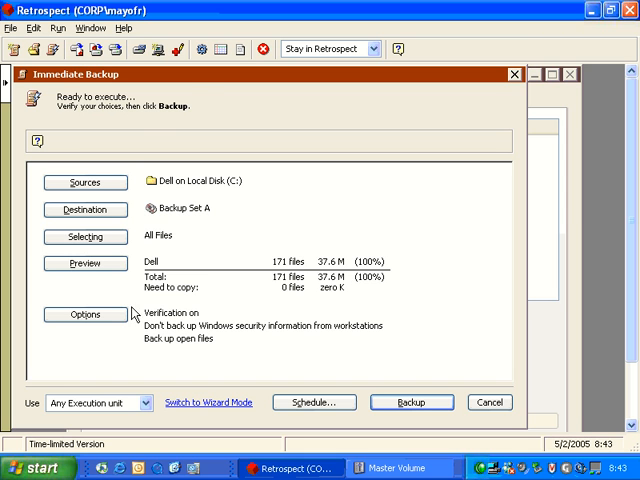
left_click(84, 314)
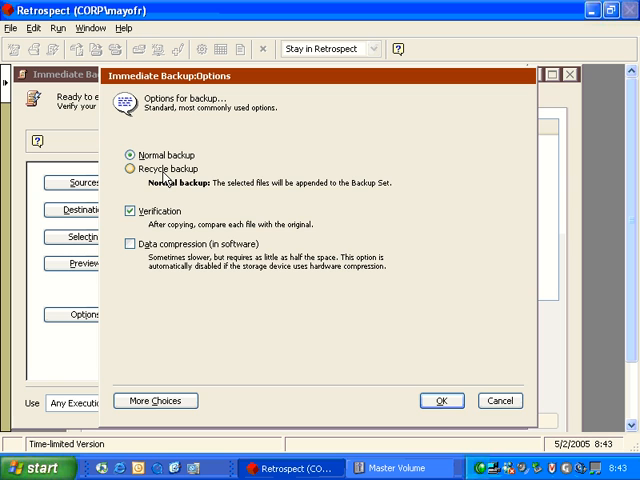
left_click(440, 400)
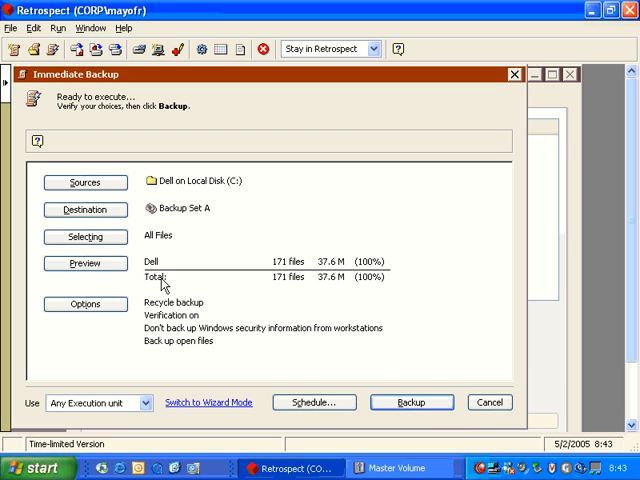
mouse_move(356, 318)
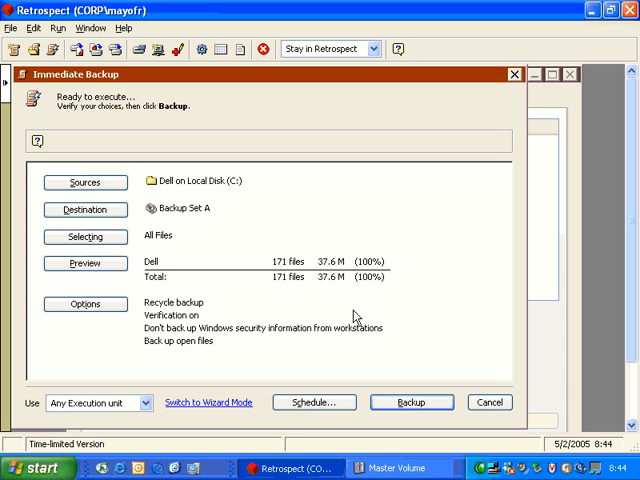
mouse_move(86, 322)
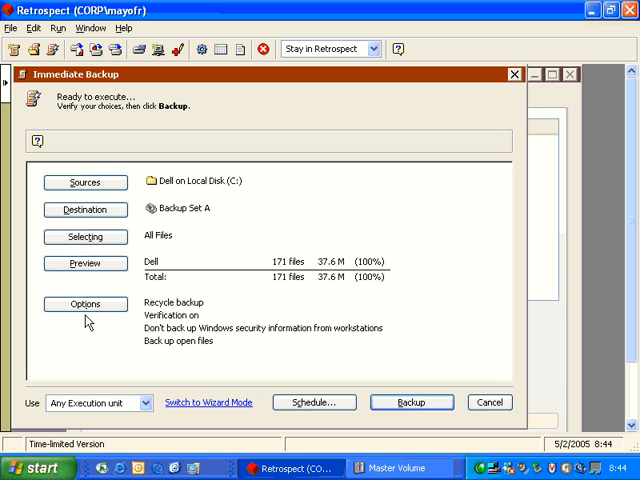
- Switch the immediate backup back to a normal backup with verification on
left_click(84, 304)
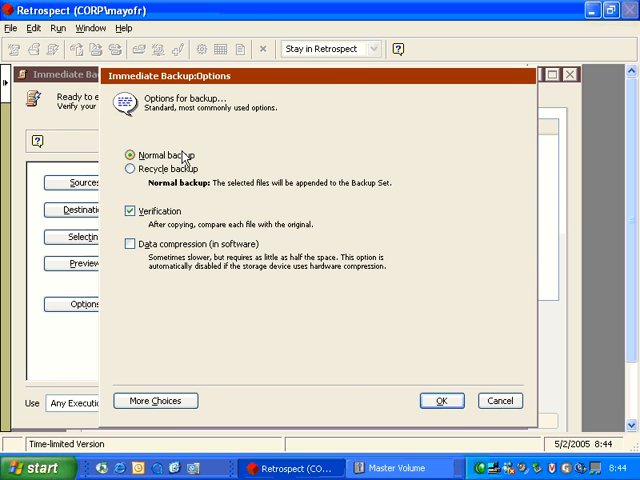
left_click(440, 400)
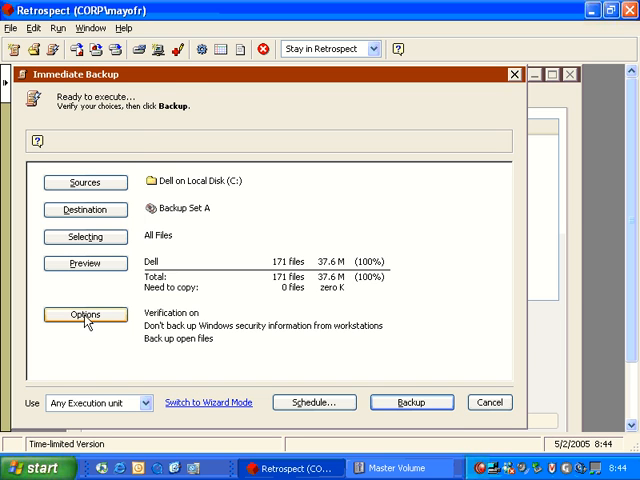
- Enable software data compression in the backup options
left_click(84, 314)
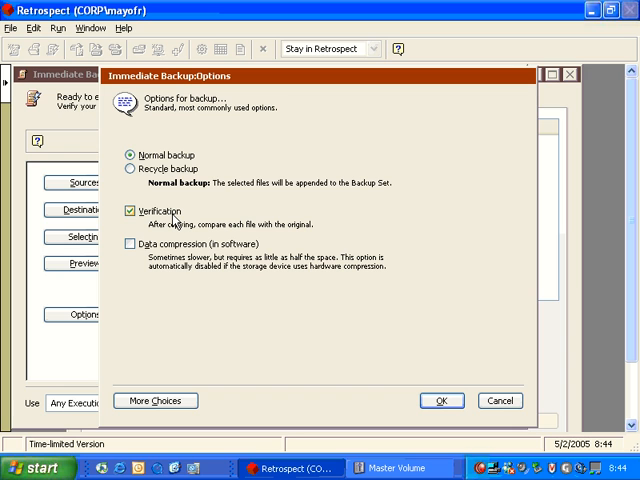
mouse_move(168, 228)
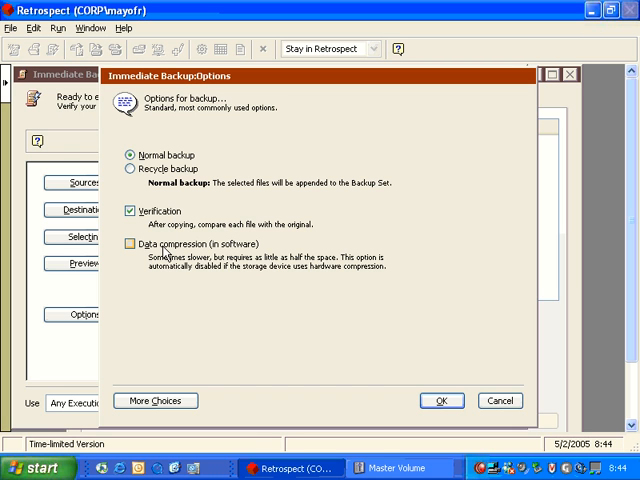
left_click(132, 244)
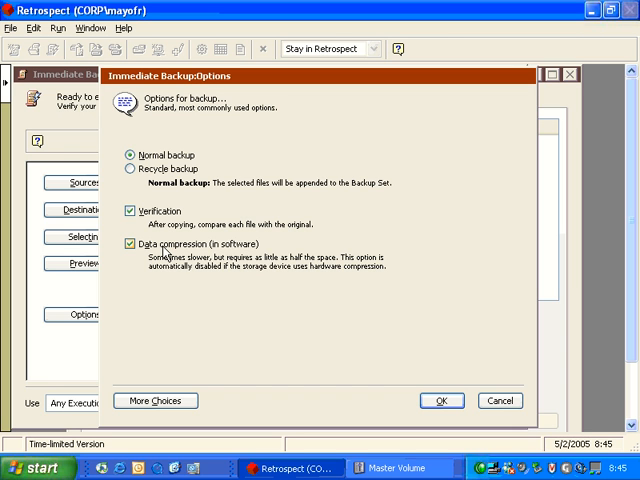
mouse_move(372, 340)
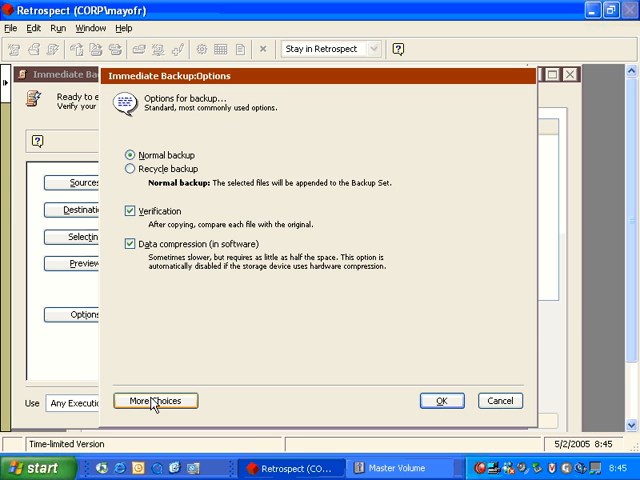
- Review the Matching panel under More Choices, save so compression shows in the summary, and return to options
left_click(156, 400)
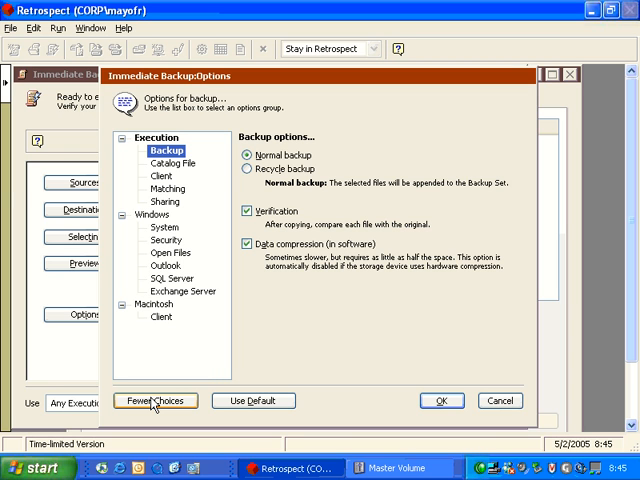
mouse_move(246, 388)
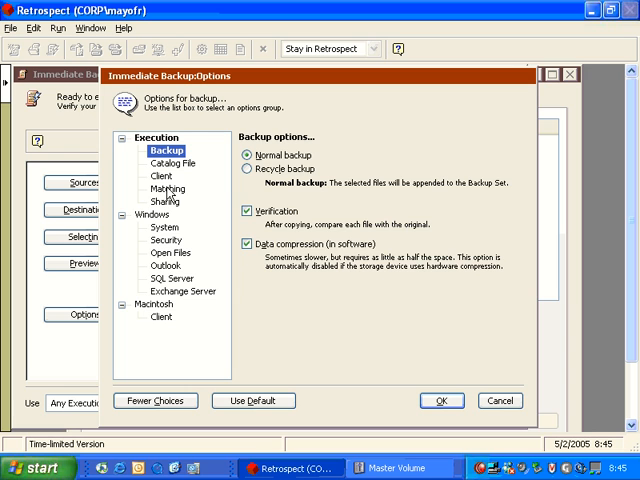
left_click(168, 188)
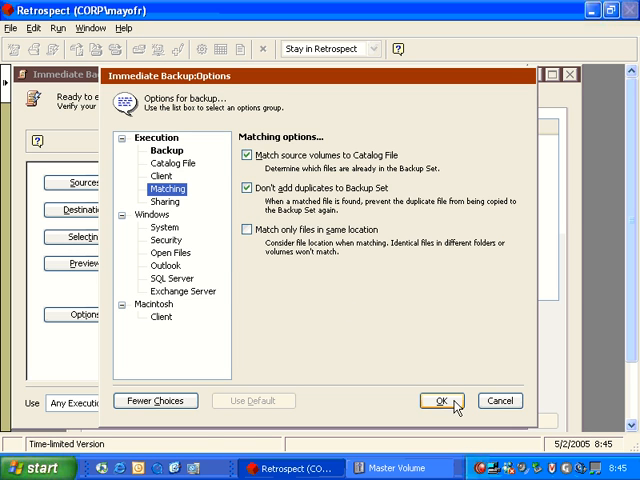
left_click(440, 400)
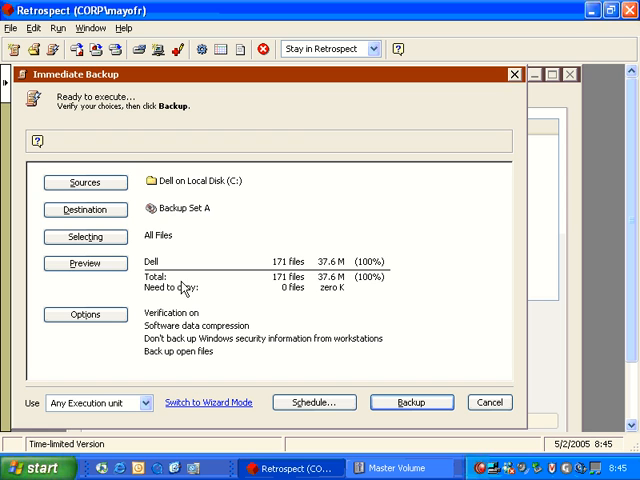
mouse_move(320, 296)
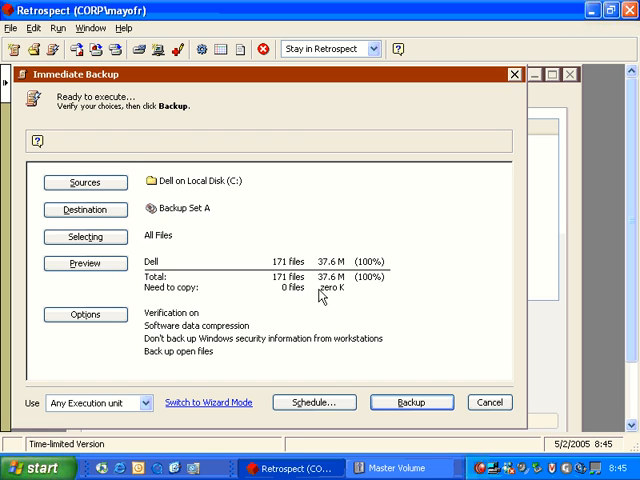
left_click(84, 314)
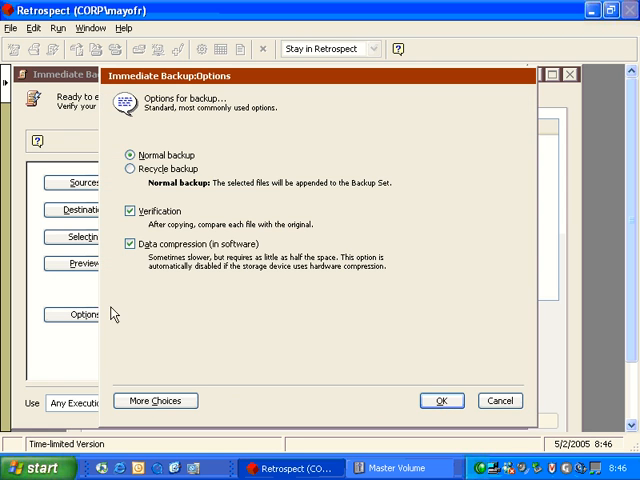
- Disable 'Match source volumes to Catalog File' so all 171 files are counted for copying
left_click(156, 400)
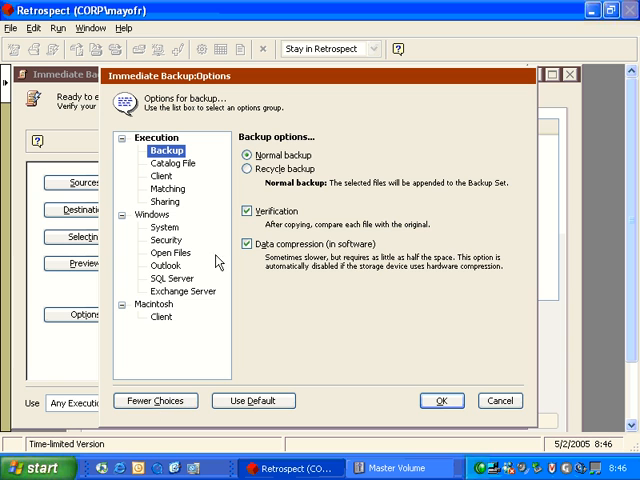
left_click(166, 188)
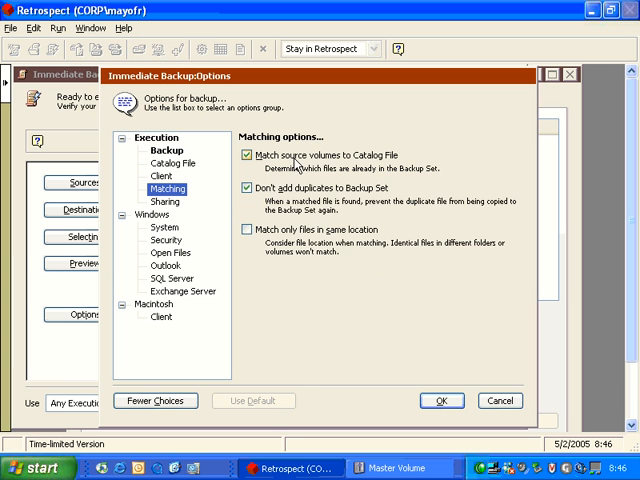
left_click(246, 156)
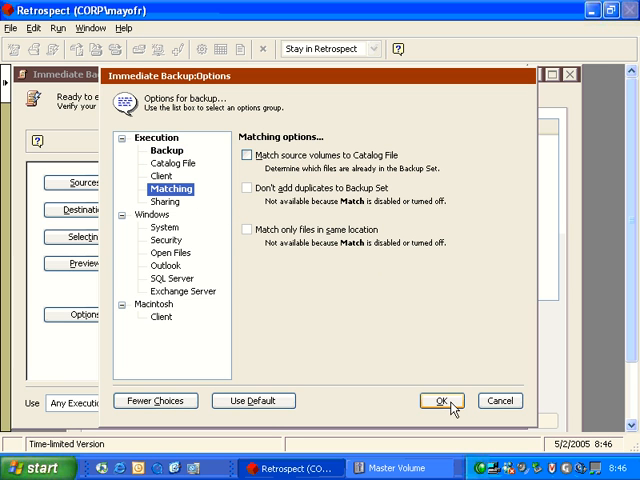
left_click(440, 400)
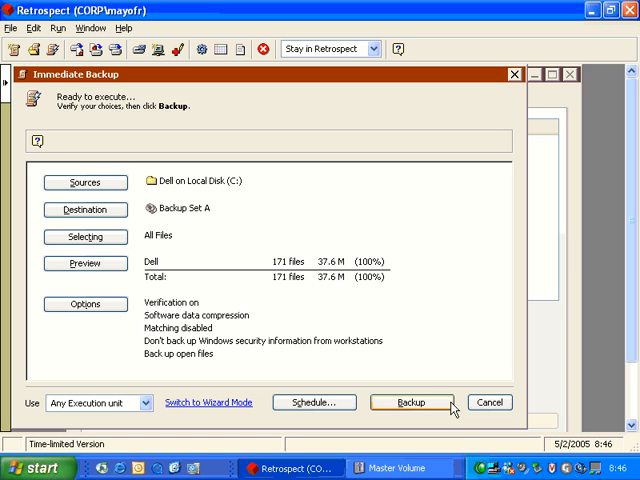
mouse_move(228, 212)
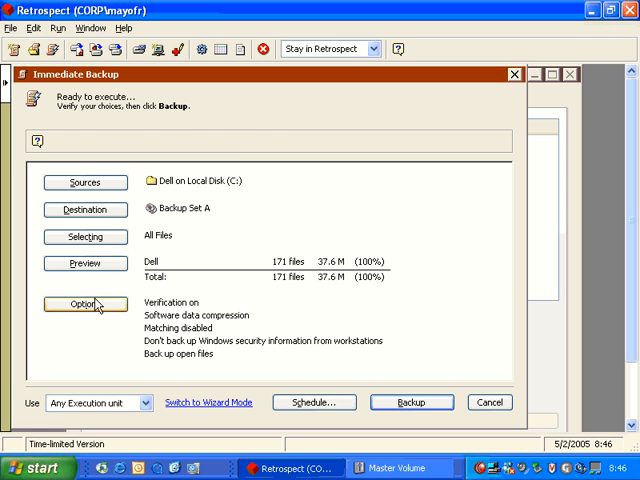
- Re-enable catalog matching and 'Match only files in same location', then view the System panel
left_click(84, 304)
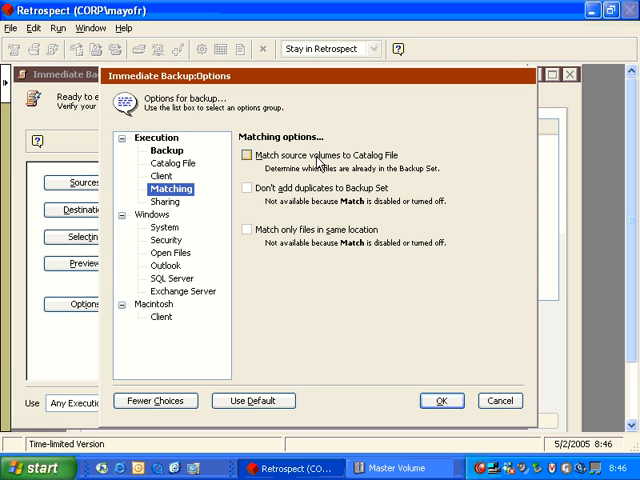
left_click(248, 156)
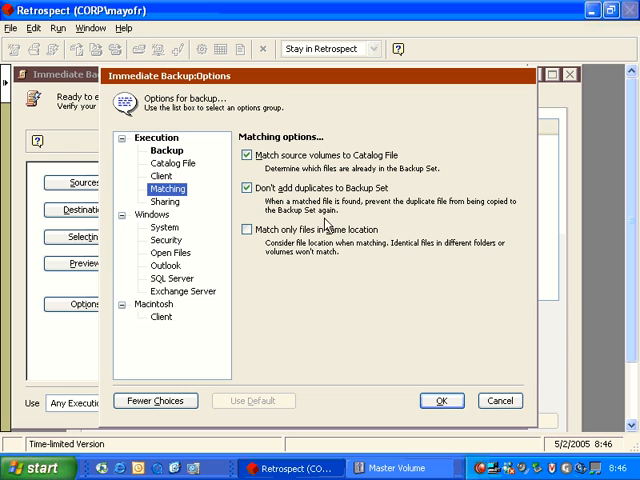
mouse_move(364, 246)
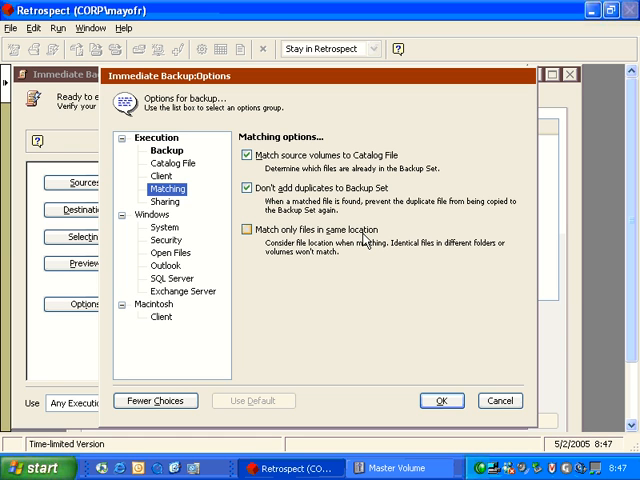
left_click(248, 244)
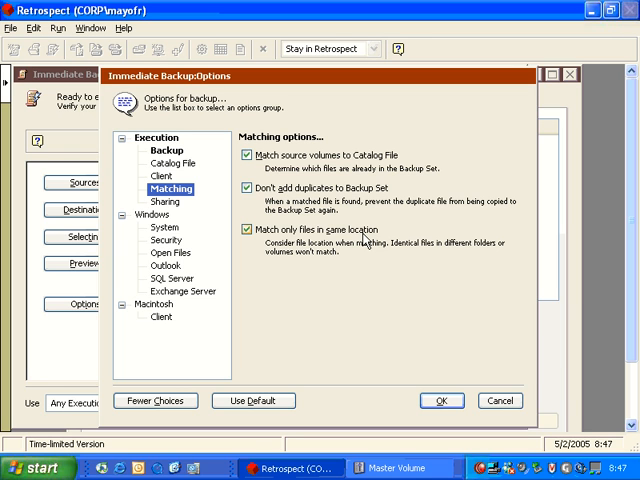
mouse_move(212, 256)
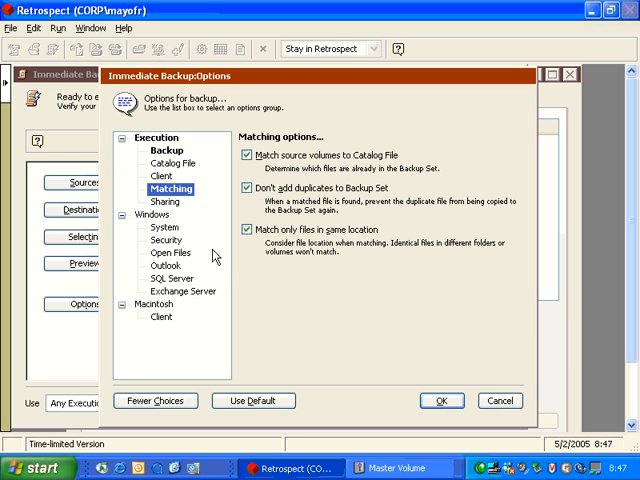
left_click(164, 228)
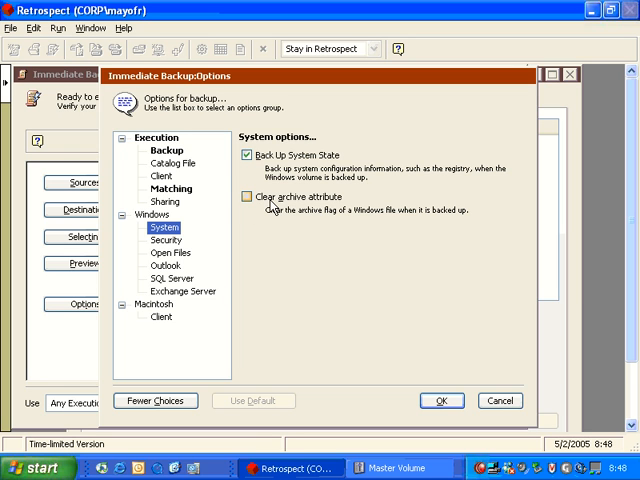
mouse_move(330, 208)
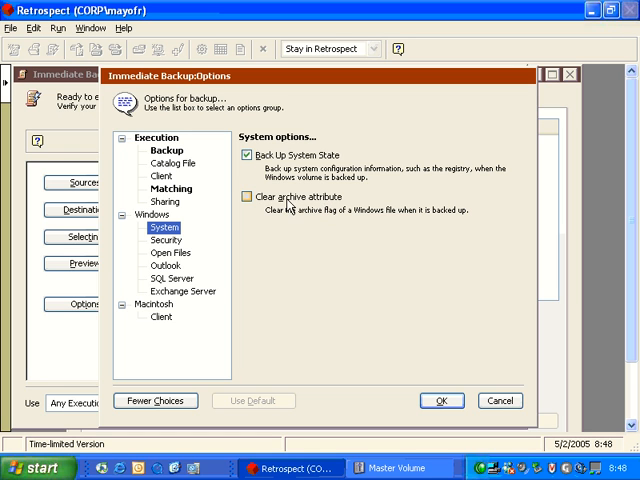
mouse_move(326, 204)
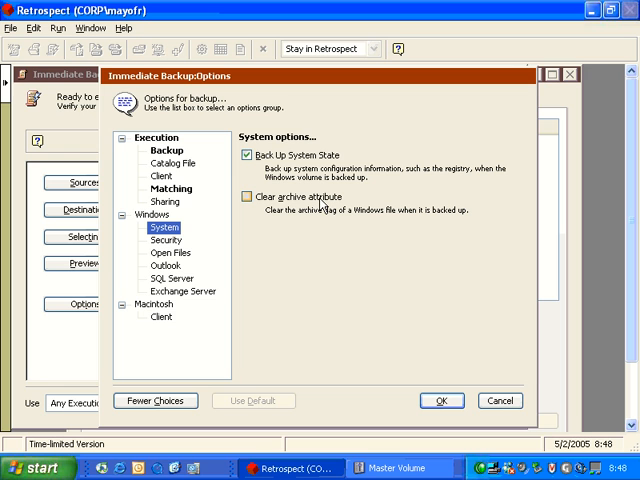
mouse_move(302, 258)
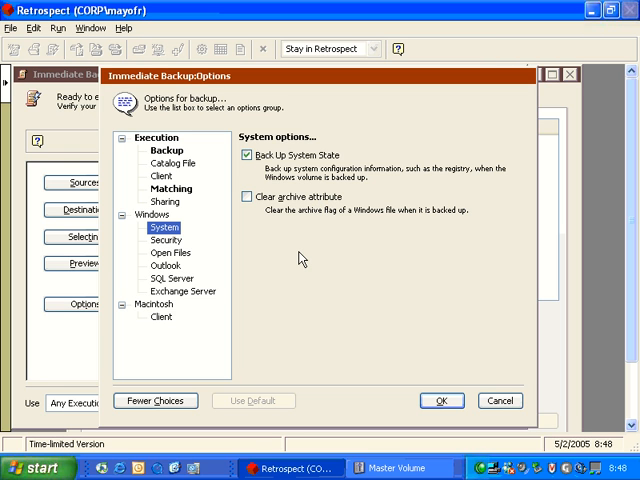
- Show the Security panel with server security backup on and workstation off
left_click(168, 240)
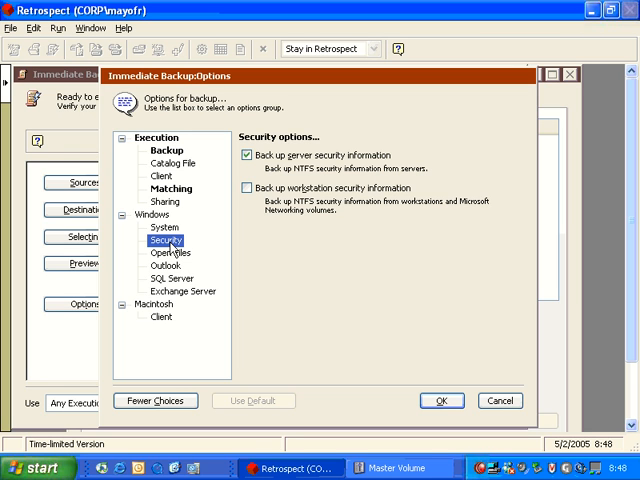
mouse_move(408, 176)
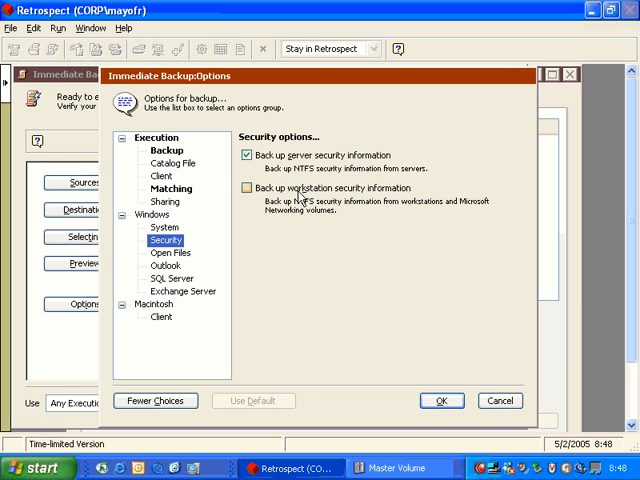
- Turn off both server and workstation security information backup, then view the Open Files panel
left_click(248, 188)
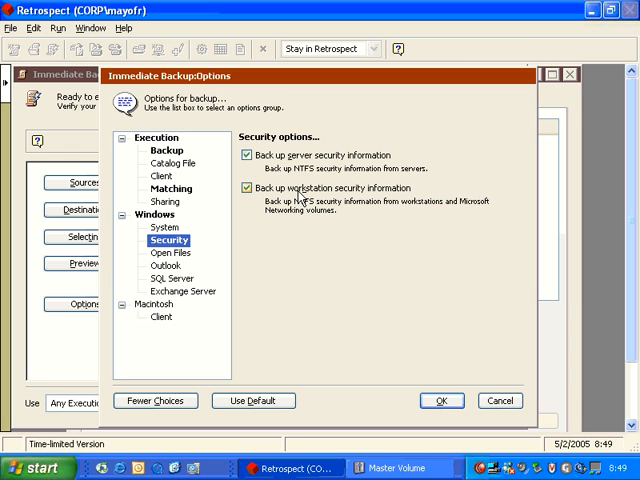
left_click(248, 188)
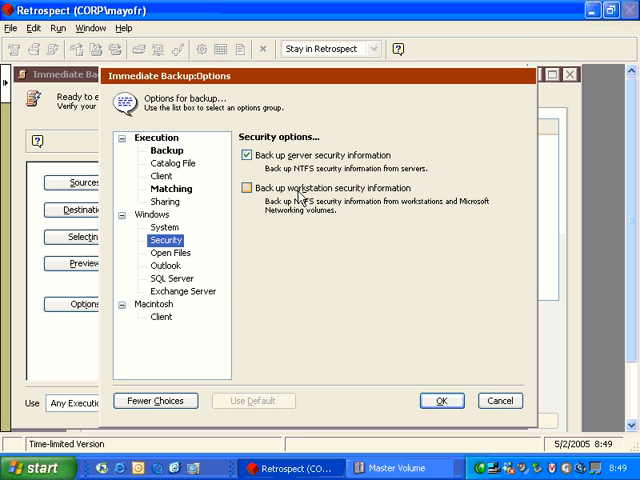
left_click(248, 156)
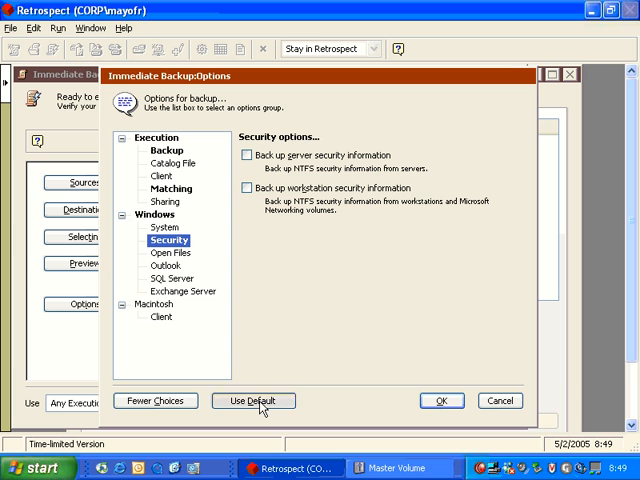
left_click(168, 252)
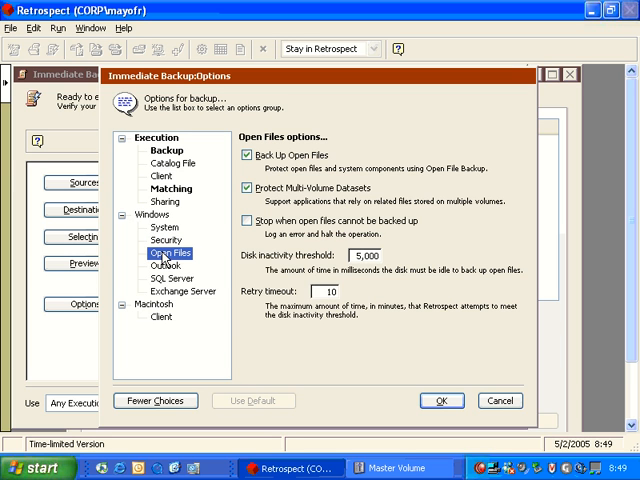
mouse_move(340, 290)
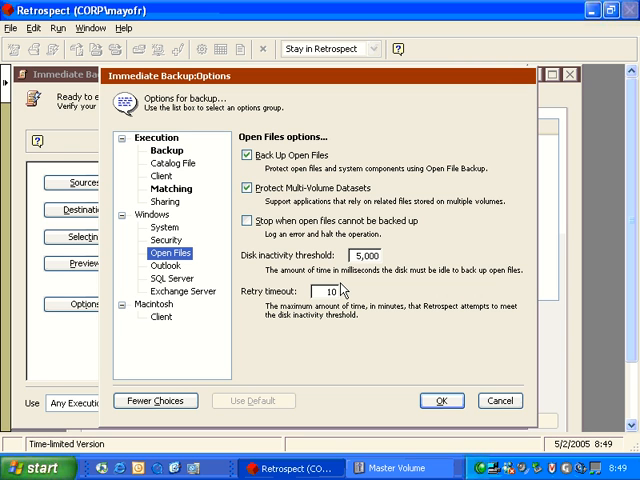
- Review the Outlook panel with forced backup off, then show the SQL Server panel
left_click(164, 264)
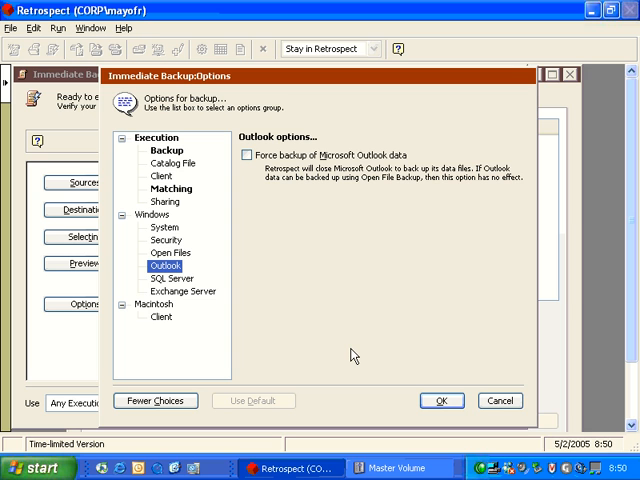
left_click(166, 278)
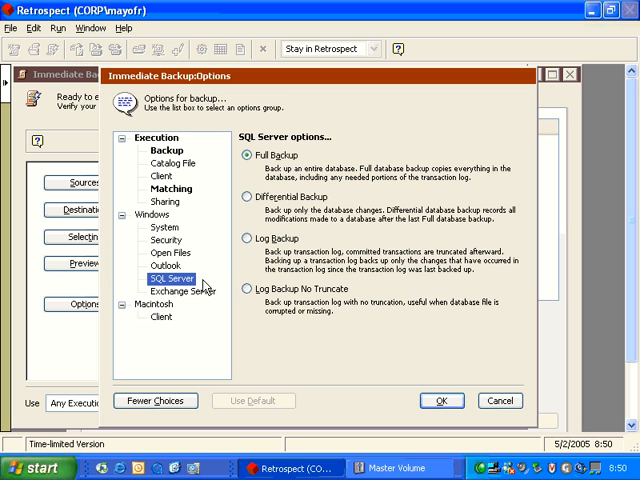